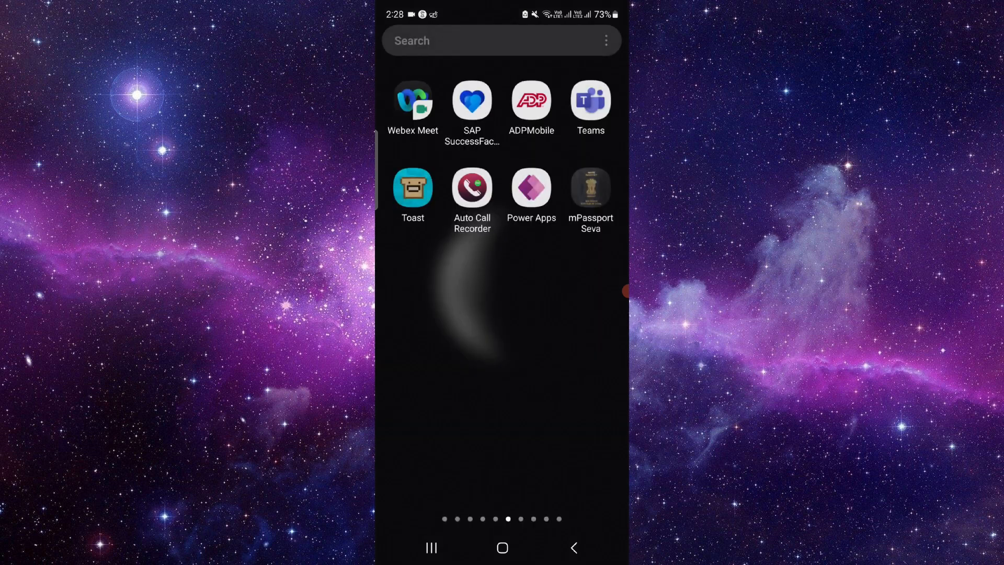
# Open SAP SuccessFactors' App info from its launcher icon and scroll to Storage
pyautogui.click(472, 101)
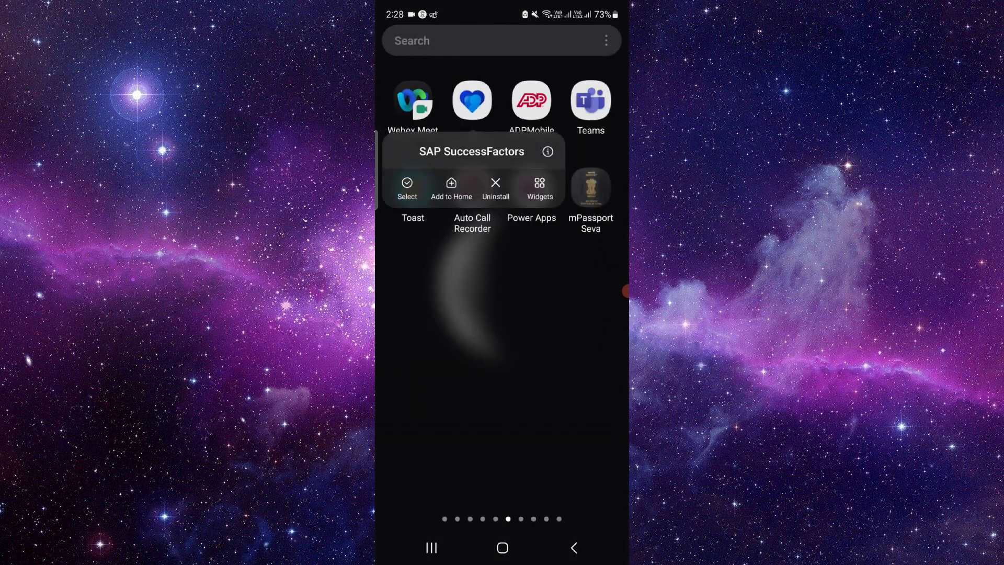
pyautogui.click(547, 151)
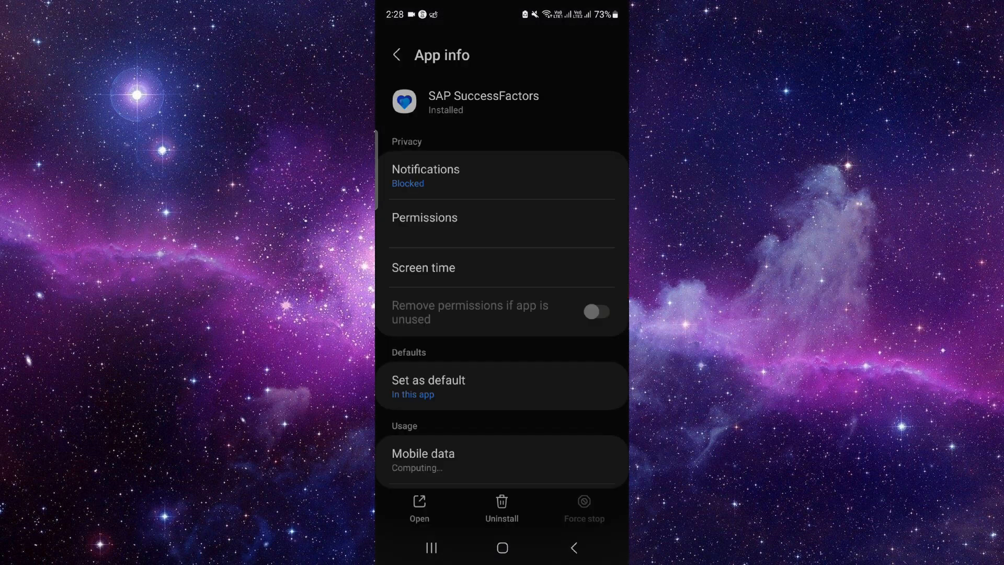
pyautogui.scroll(-3)
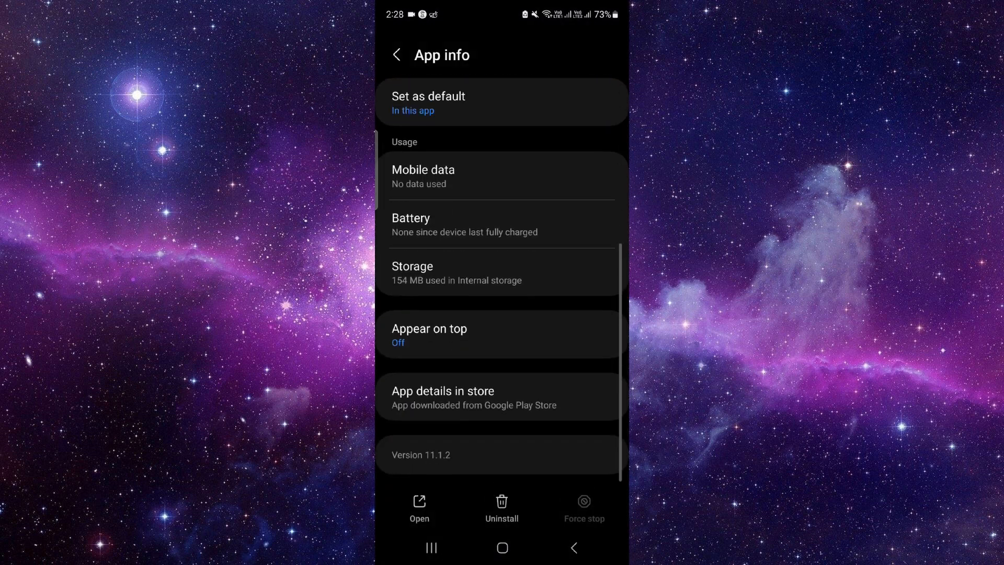
# Clear SAP SuccessFactors' 32.77 kB of app data from its Storage page
pyautogui.click(412, 272)
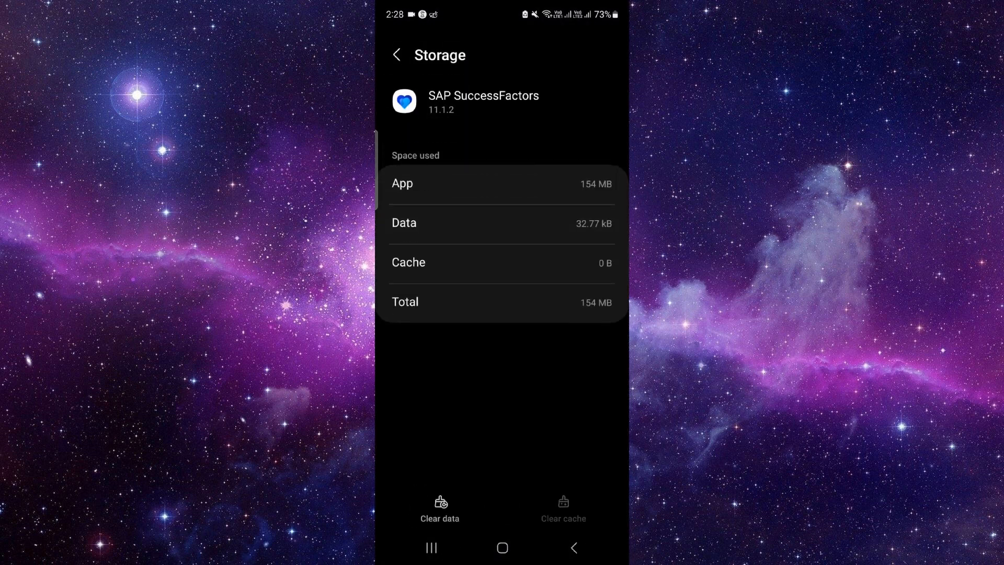
pyautogui.click(439, 509)
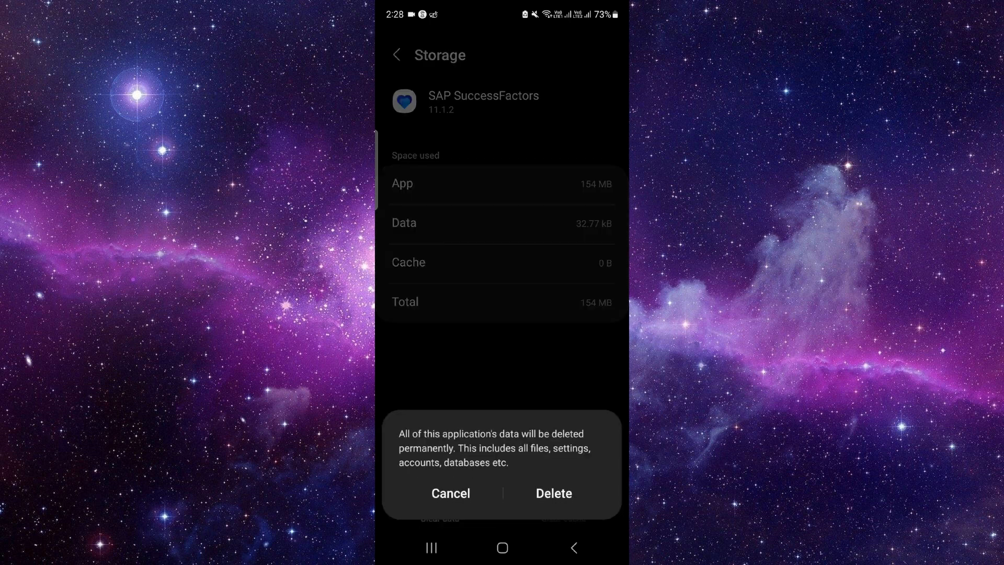
pyautogui.click(450, 494)
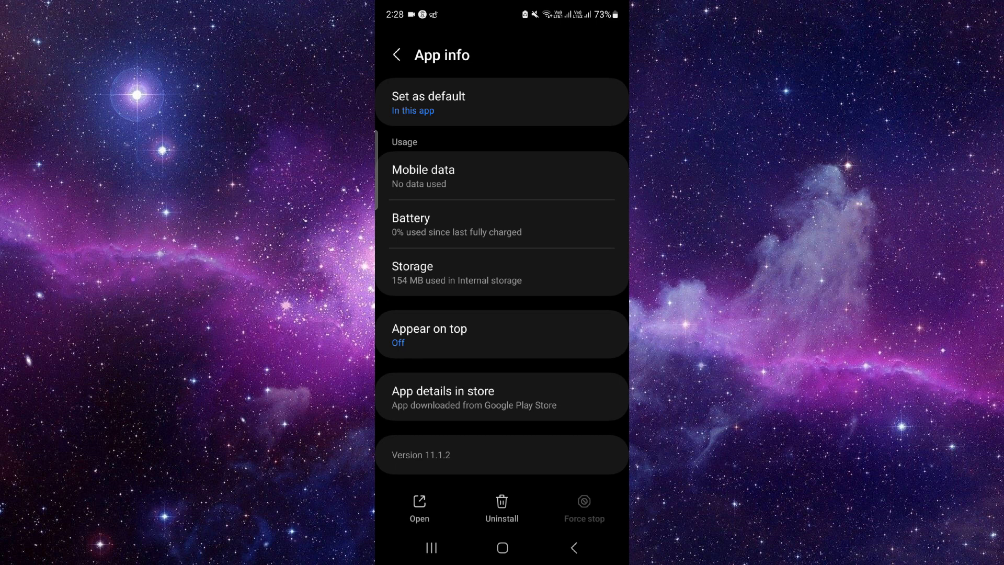
# Uninstall SAP SuccessFactors Mobile from its Google Play Store listing
pyautogui.click(443, 396)
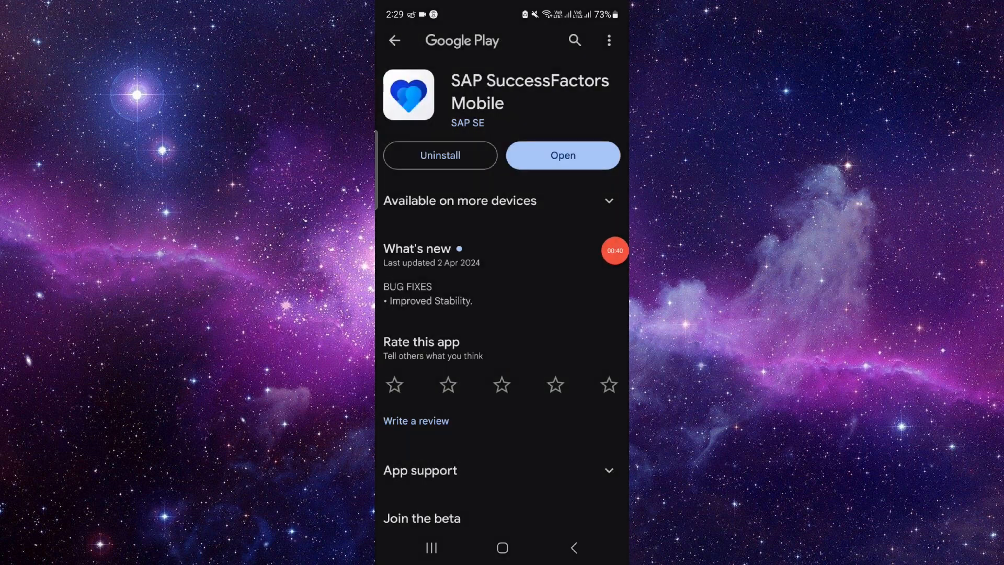
pyautogui.click(440, 156)
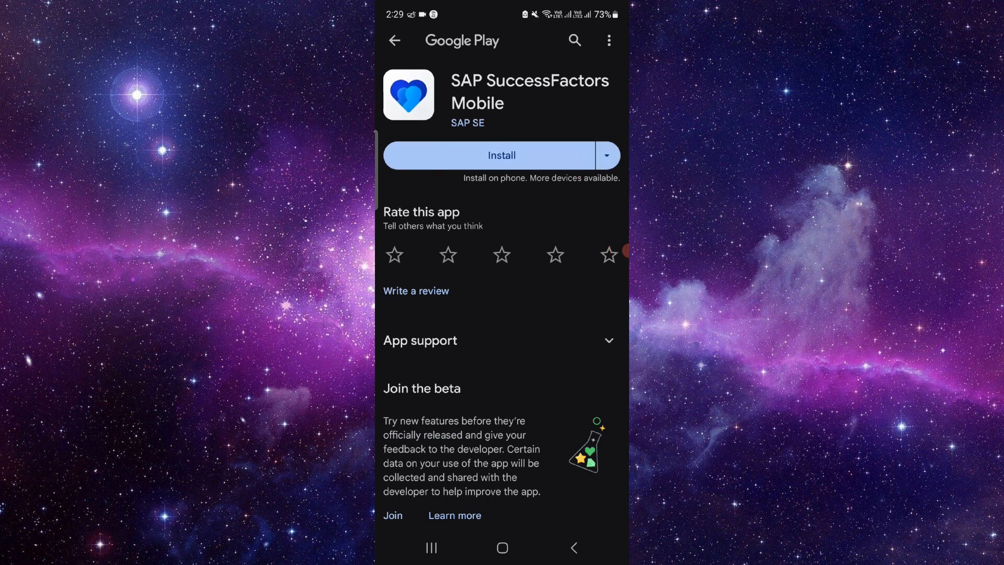